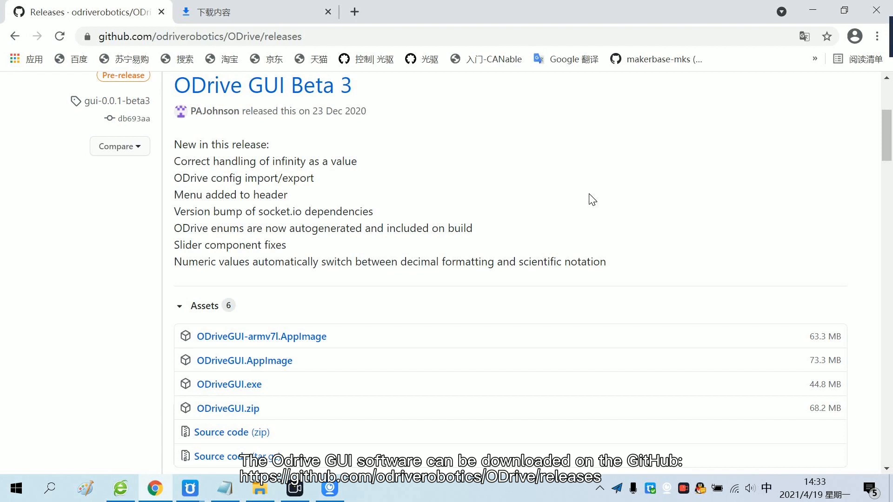
mouse_move(674, 150)
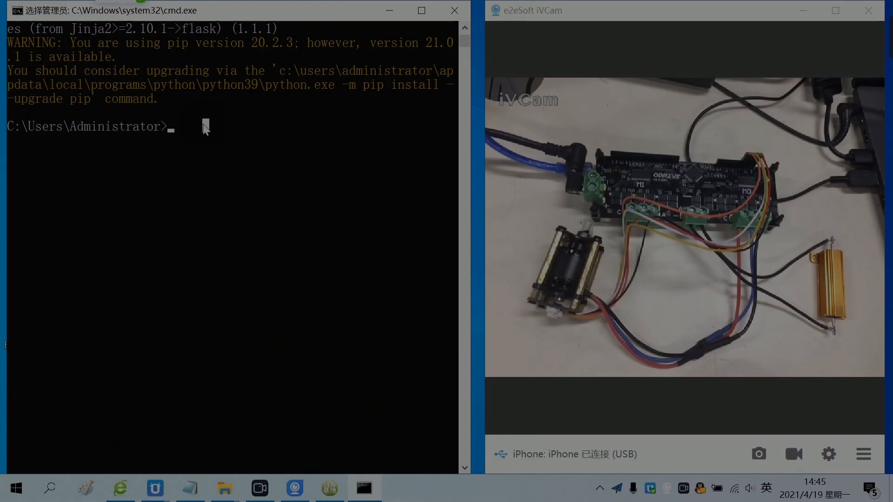
Run odrivetool to connect to the ODrive as odrv0, then quit it.
text(odr)
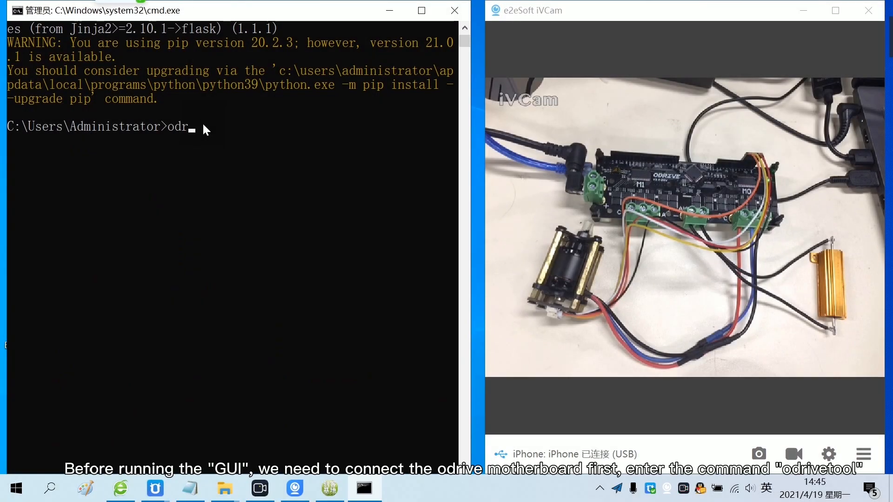
text(ivetool)
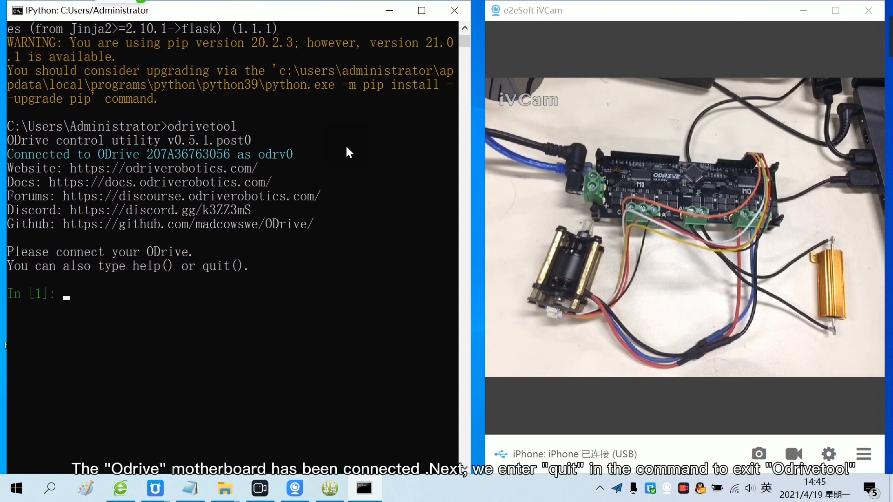
text(qu)
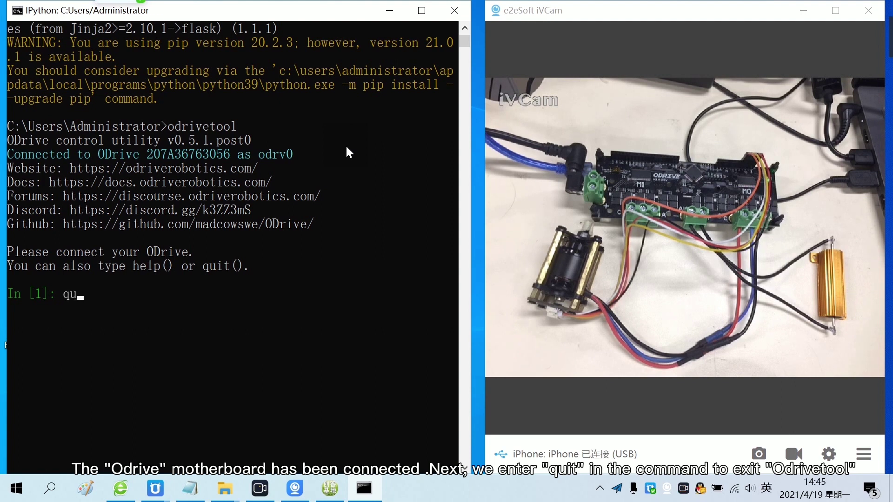
text(it)
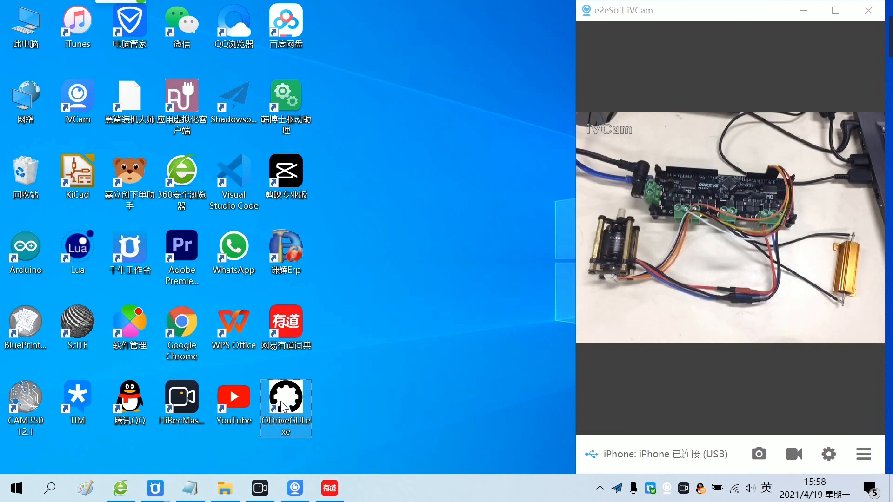
Start ODriveGUI from its ODriveGUI.exe desktop shortcut.
double_click(285, 403)
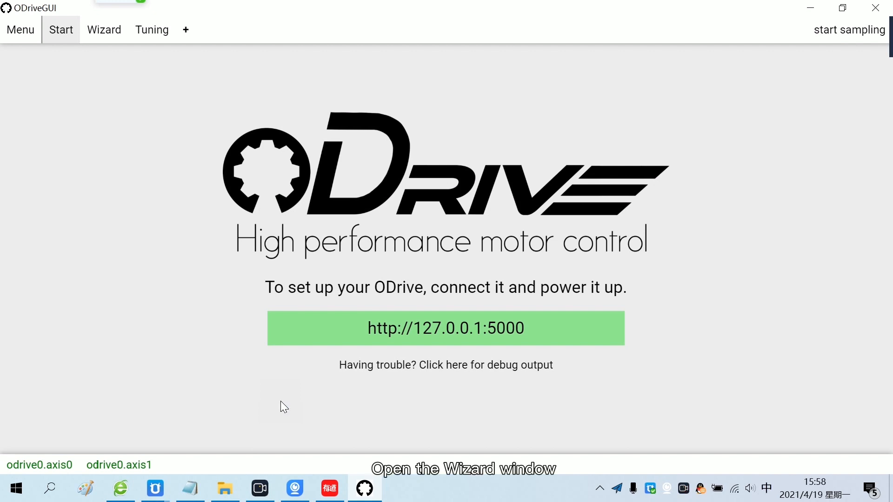
mouse_move(104, 30)
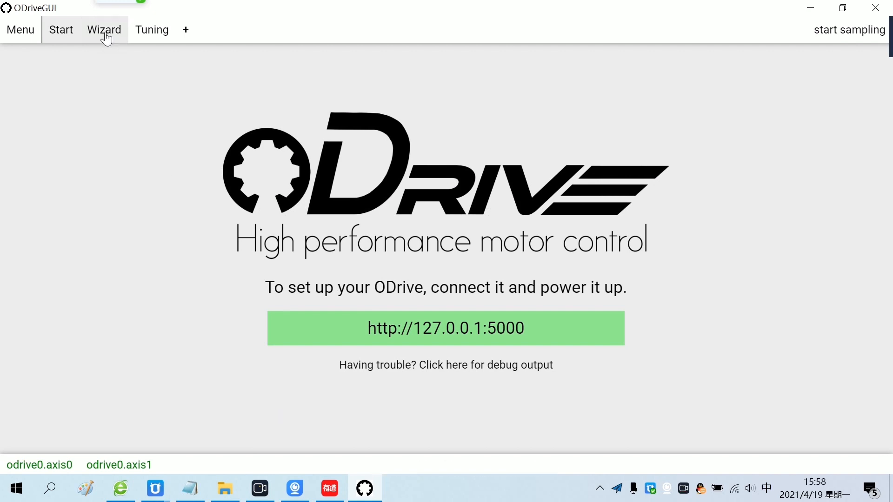
Choose ODrive v3.6 56V and no brake resistor in the setup wizard.
click(104, 30)
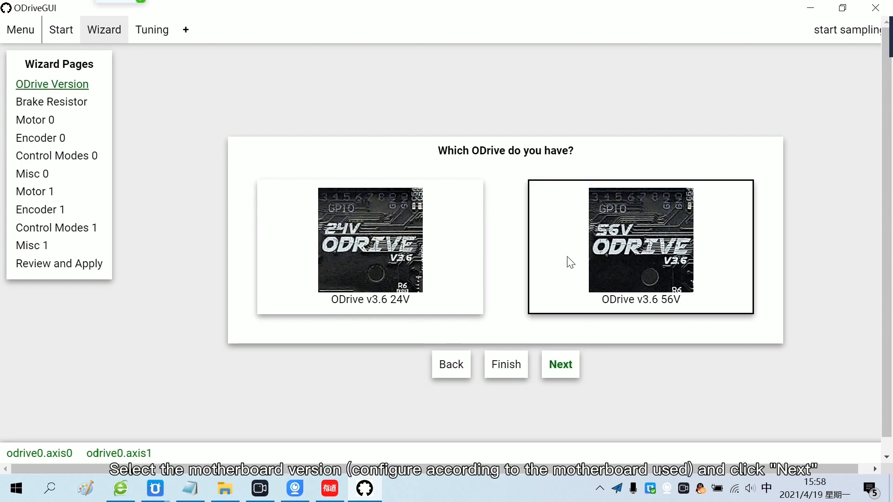
click(560, 365)
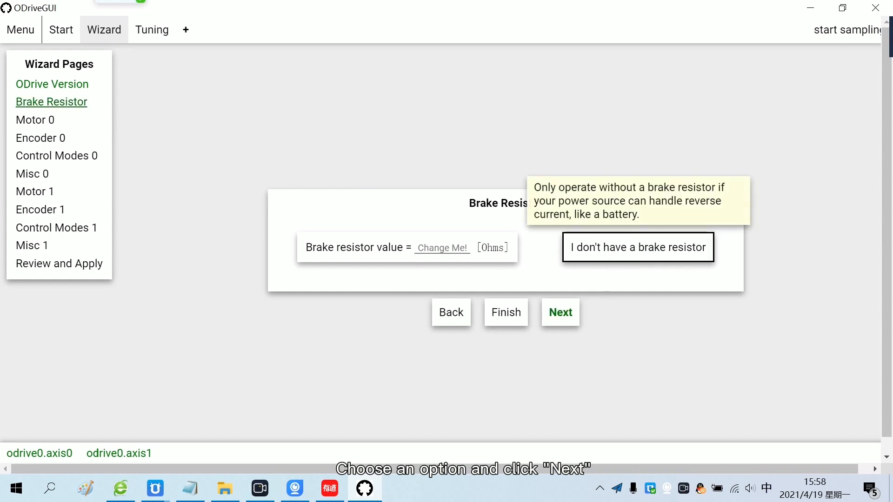
click(560, 312)
text(98)
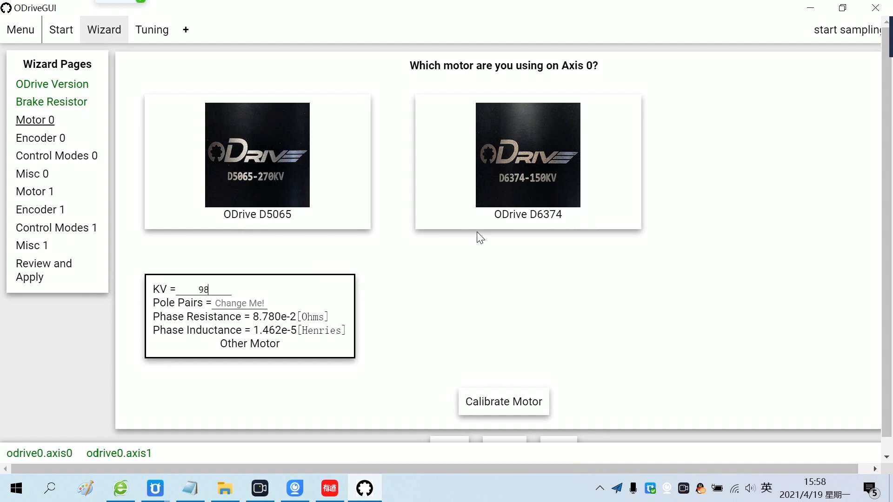
Enter KV 980 and 7 pole pairs for the custom motor.
text(0)
click(239, 303)
text(7)
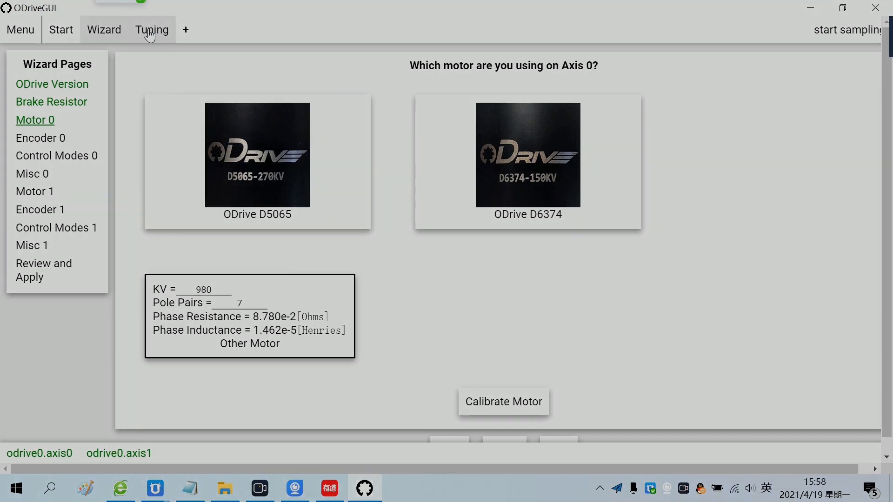
Show the Tuning page and edit the first input_pos command value.
click(152, 30)
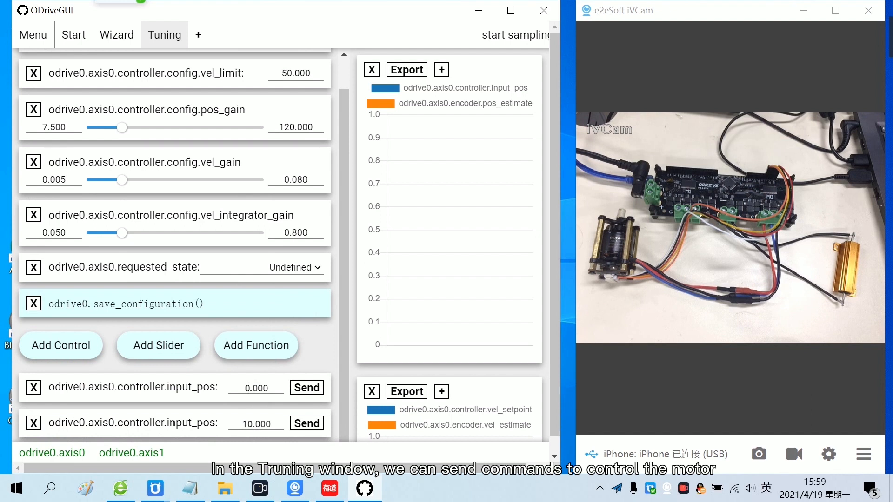
click(245, 388)
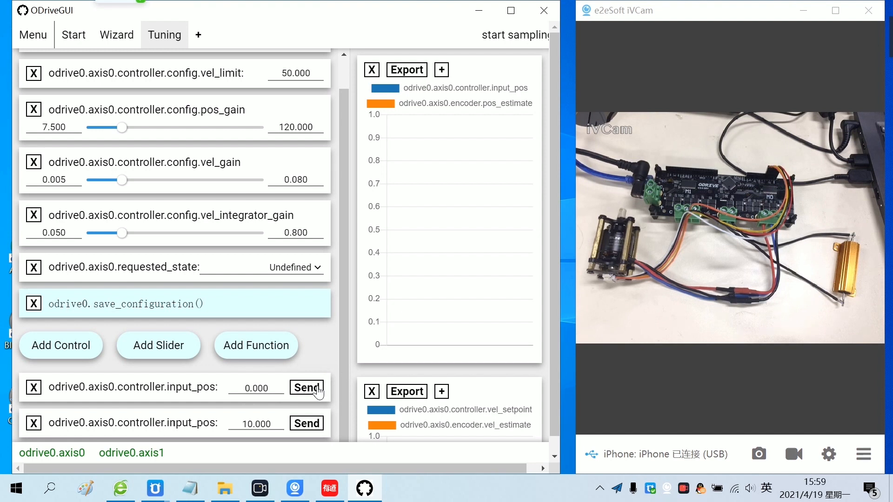
mouse_move(512, 34)
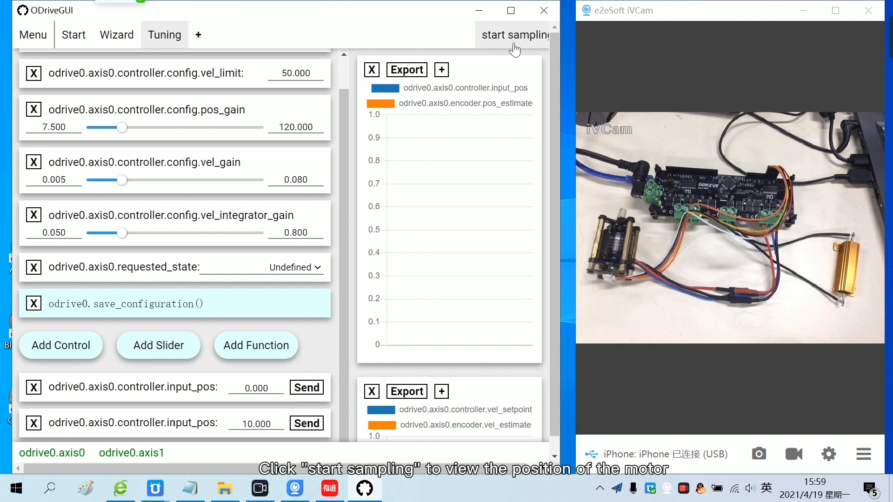
Sample while sending the input_pos command, recording the pos_estimate trace, then stop sampling.
click(514, 35)
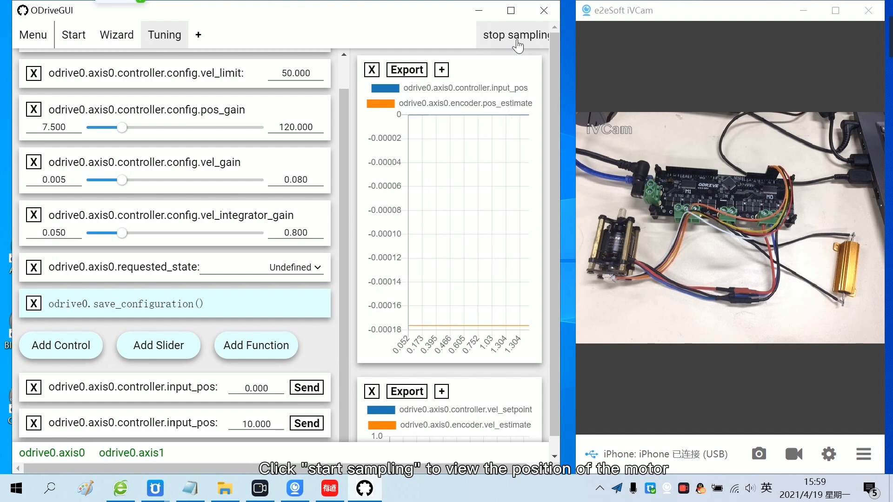
click(515, 34)
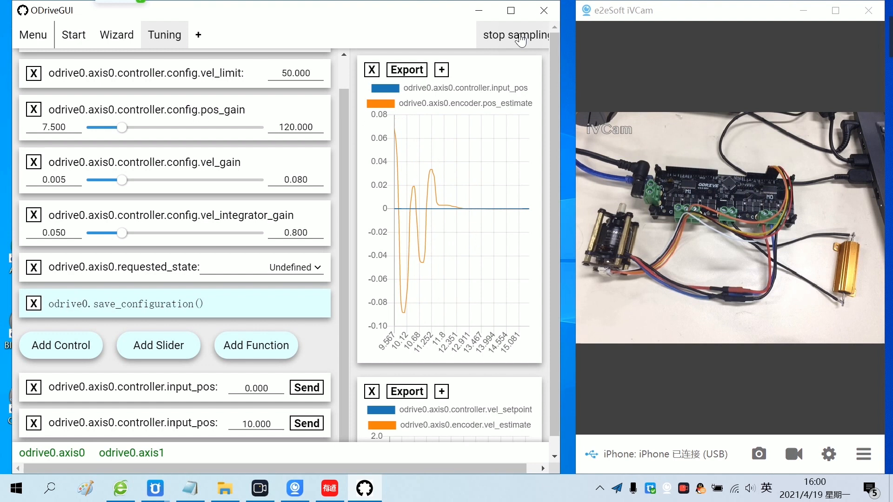
click(515, 35)
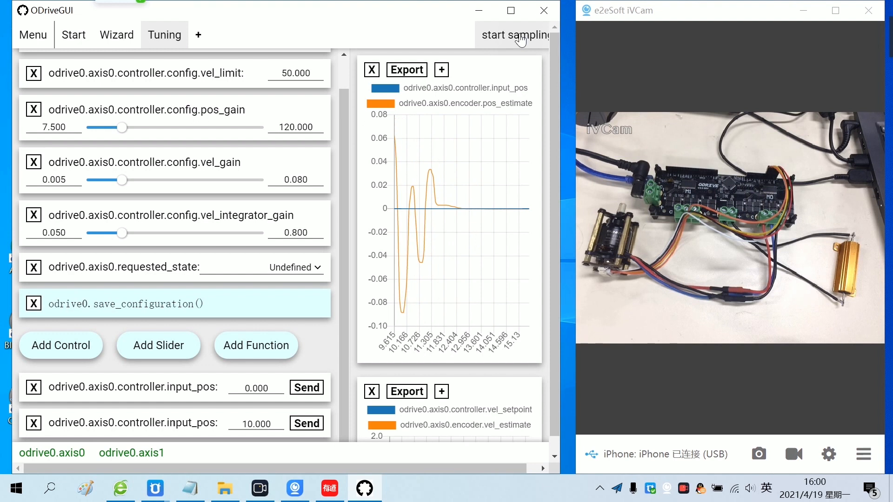
mouse_move(196, 379)
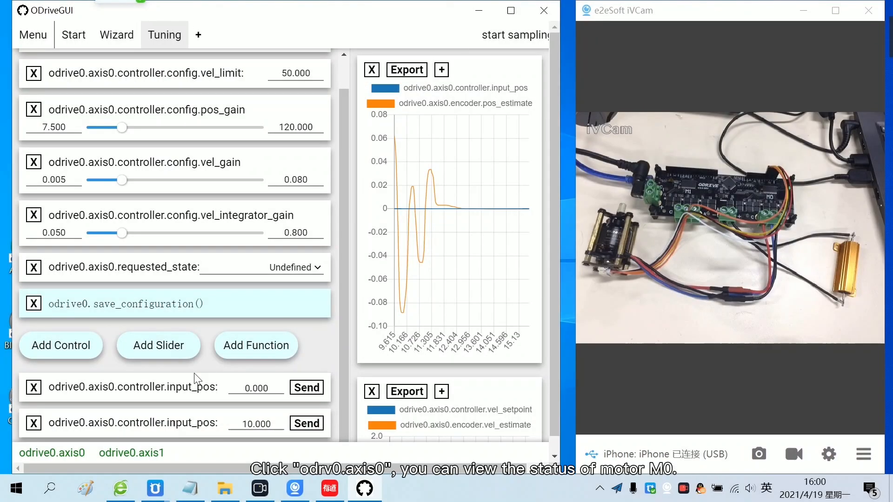